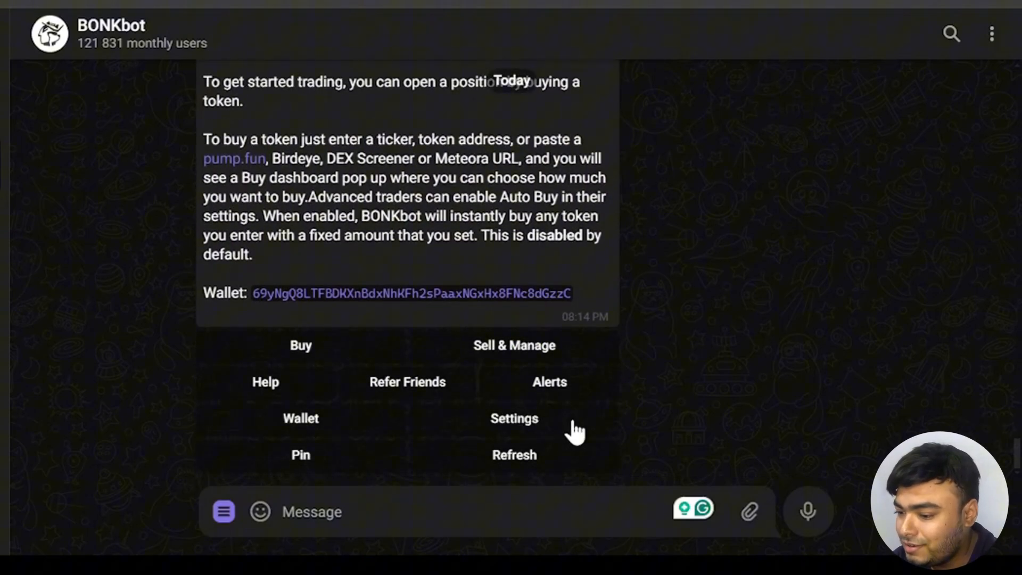
- Bring up BONKbot's settings panel with general, auto buy and buy/sell button values
click(514, 419)
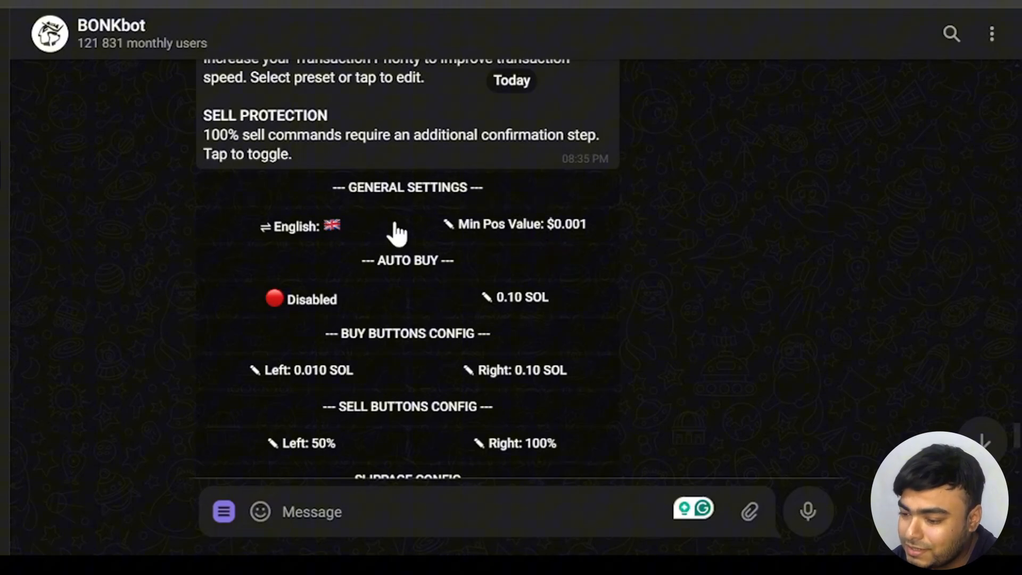
mouse_move(349, 237)
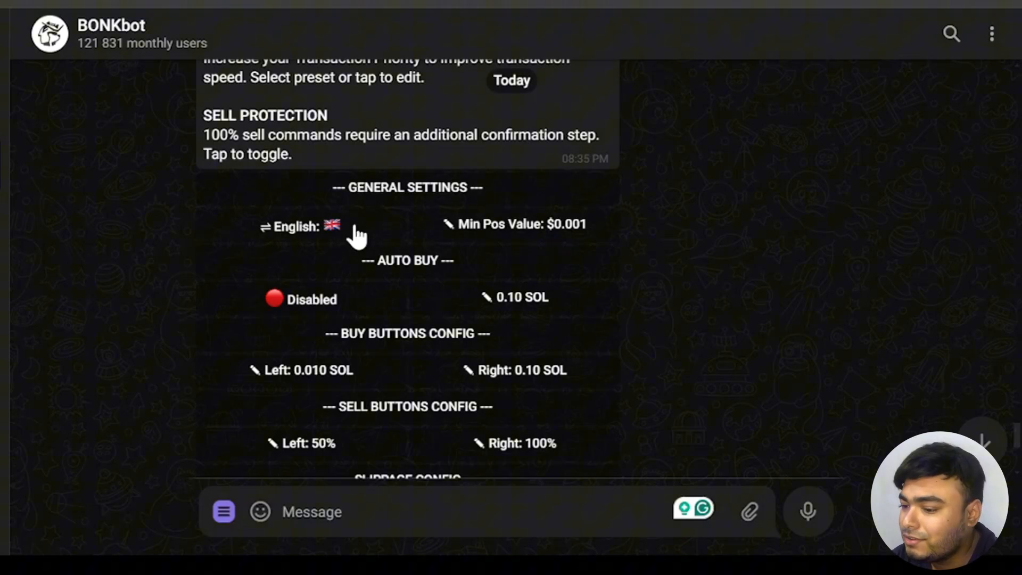
- Cycle BONKbot's language to Chinese and onward back toward English
click(293, 225)
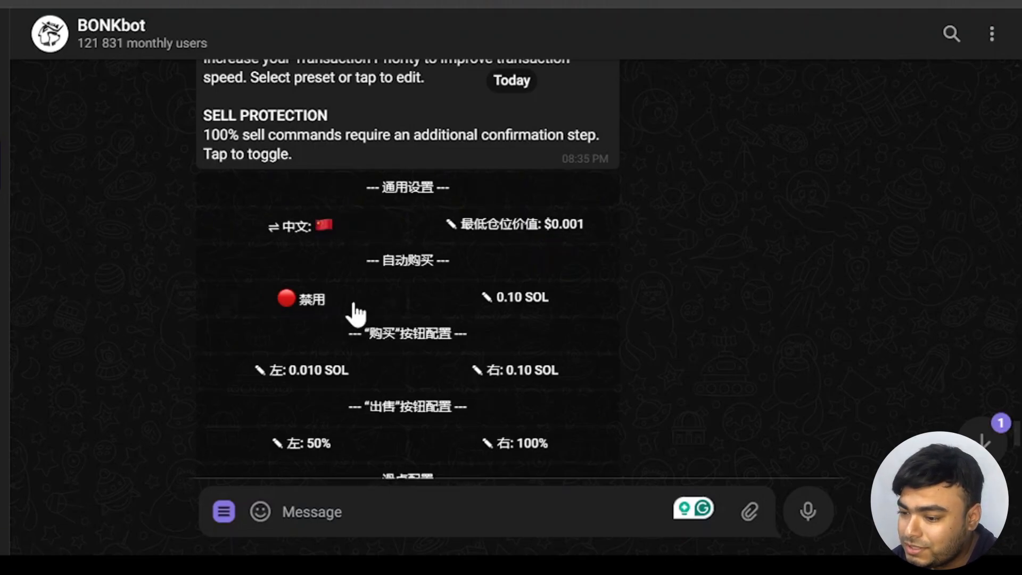
mouse_move(369, 235)
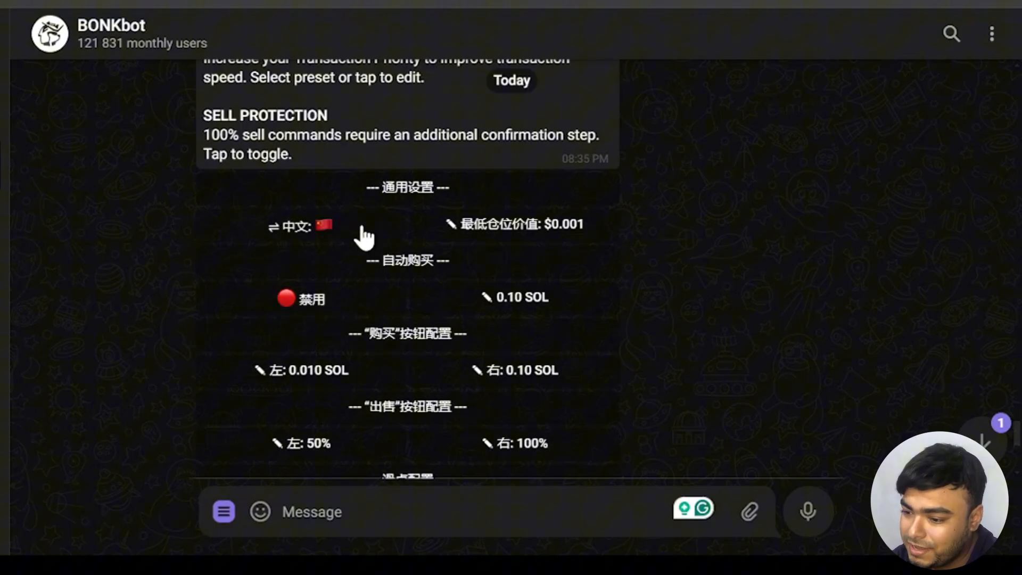
click(300, 227)
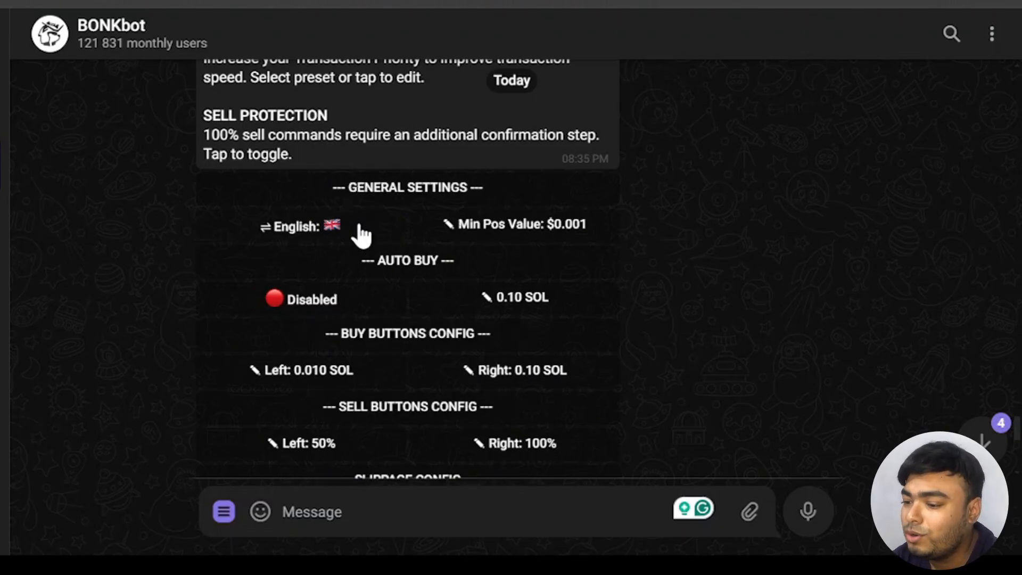
mouse_move(455, 266)
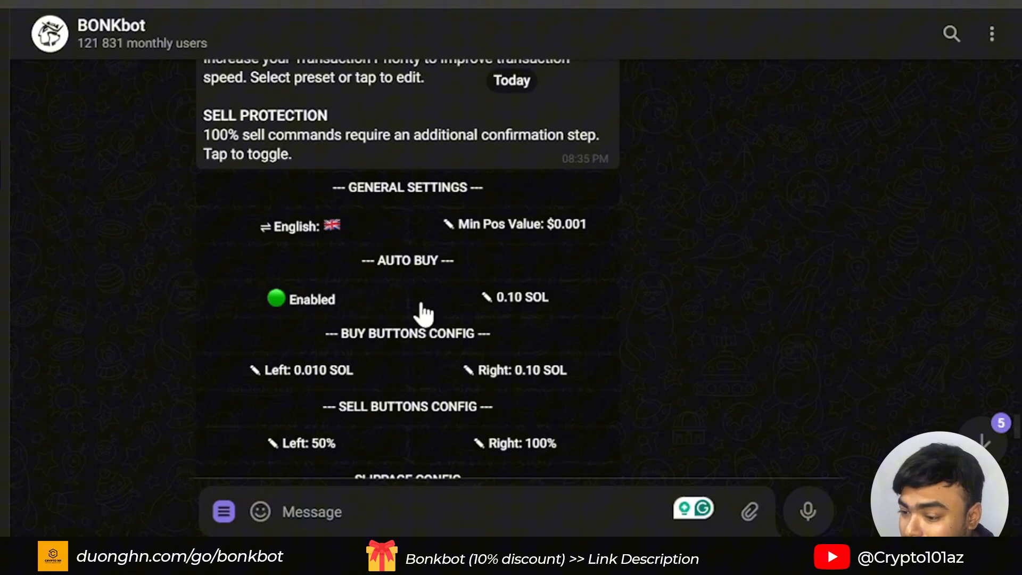
mouse_move(512, 324)
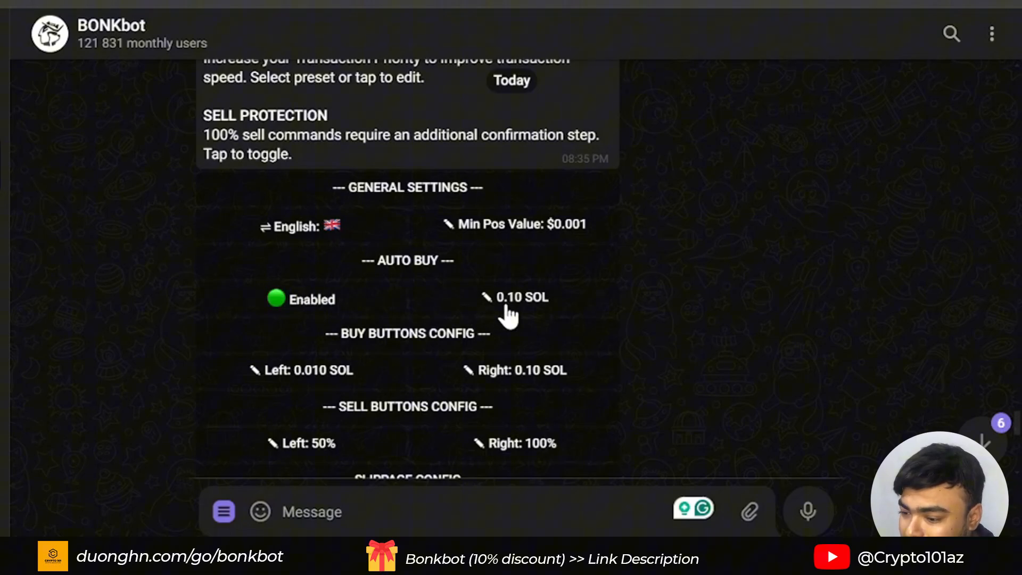
- Reply 0.9 to the Auto Buy amount prompt so Auto Buy shows 0.90 SOL
scroll(down, 3)
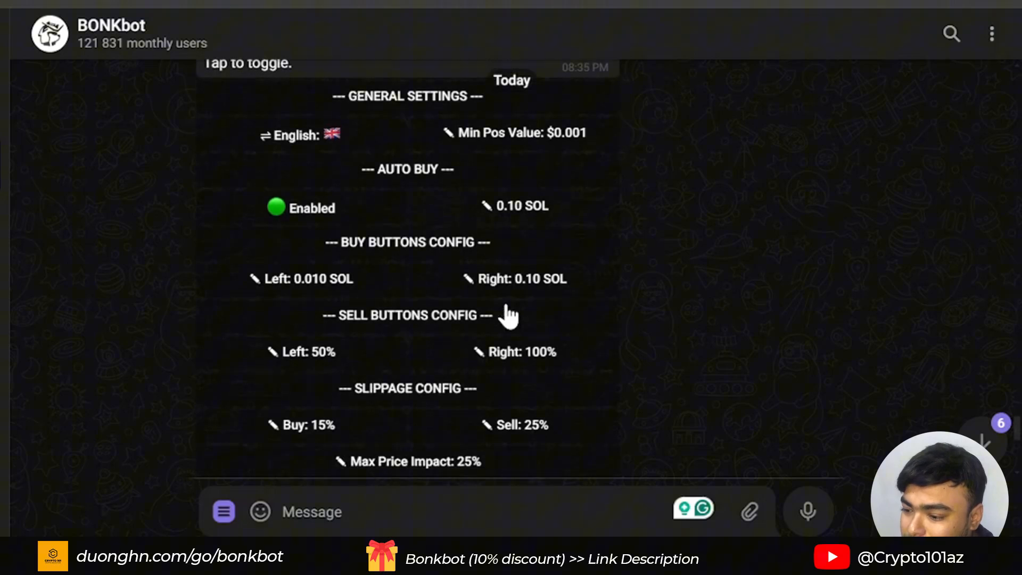
scroll(down, 3)
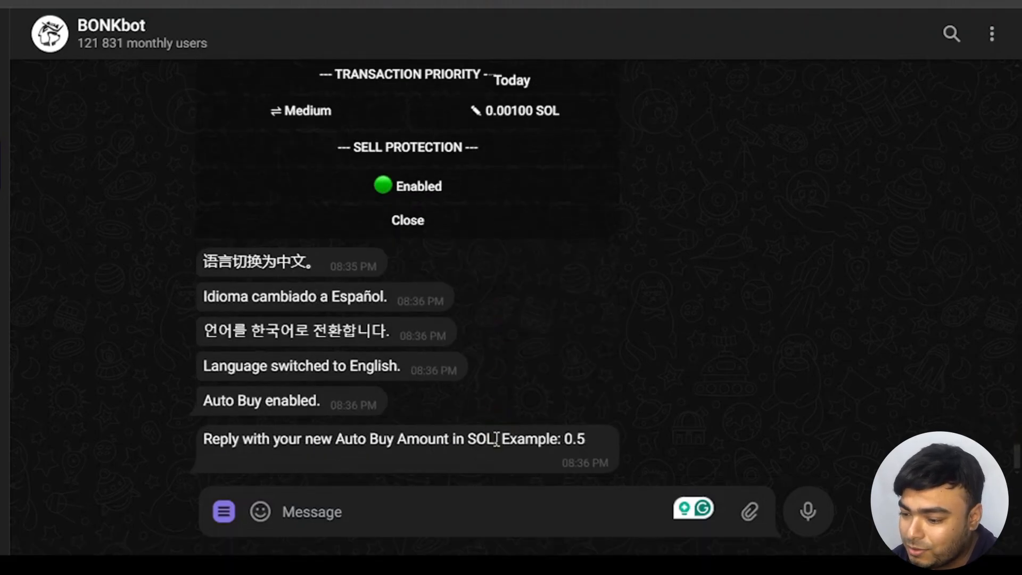
right_click(385, 439)
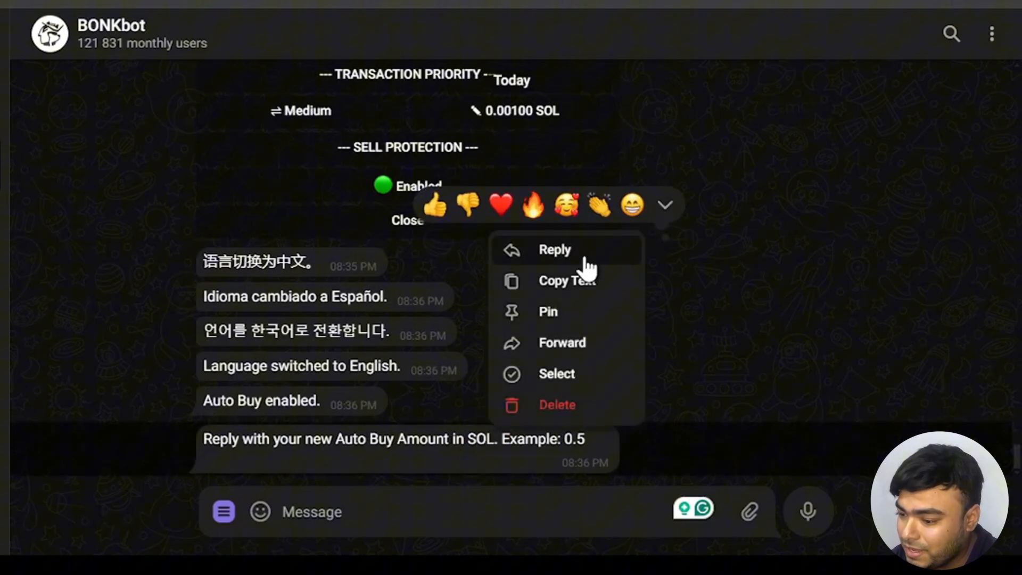
click(555, 249)
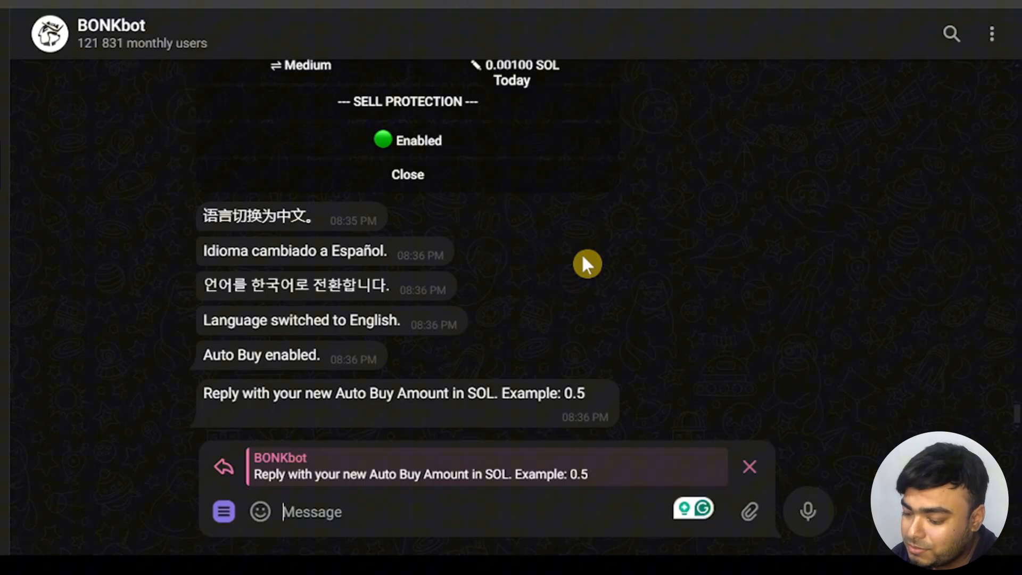
text(0.9)
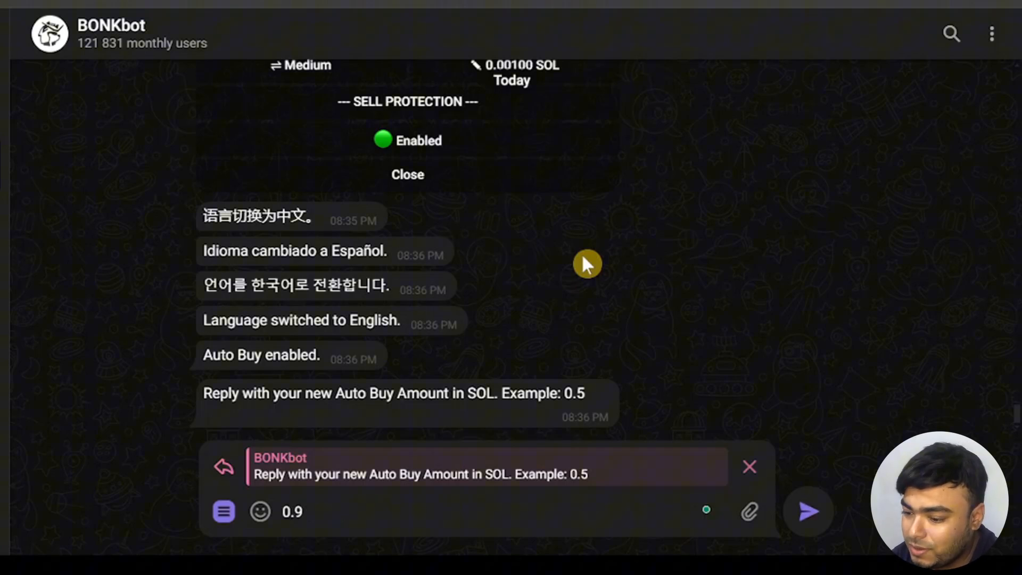
click(807, 515)
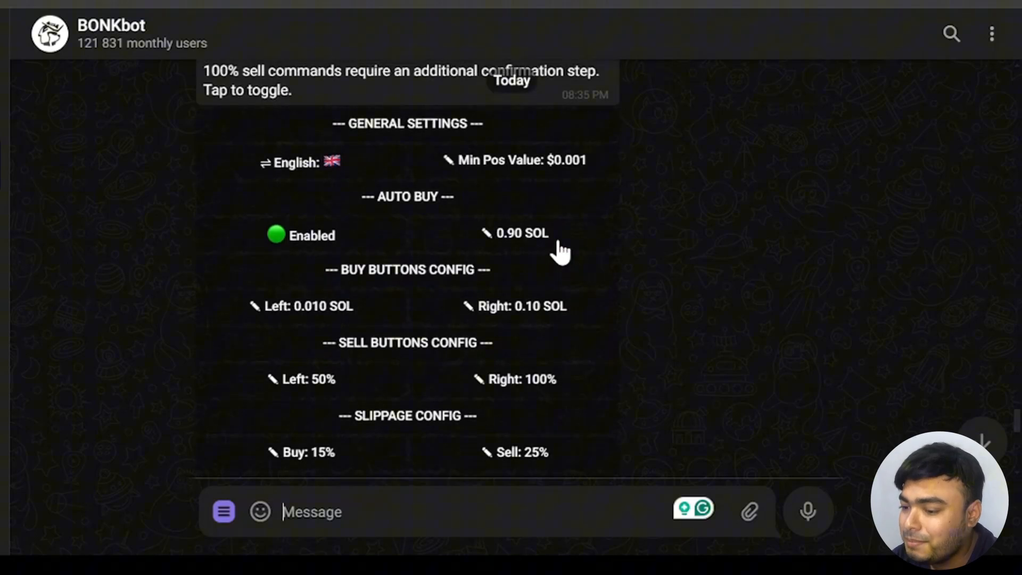
mouse_move(364, 250)
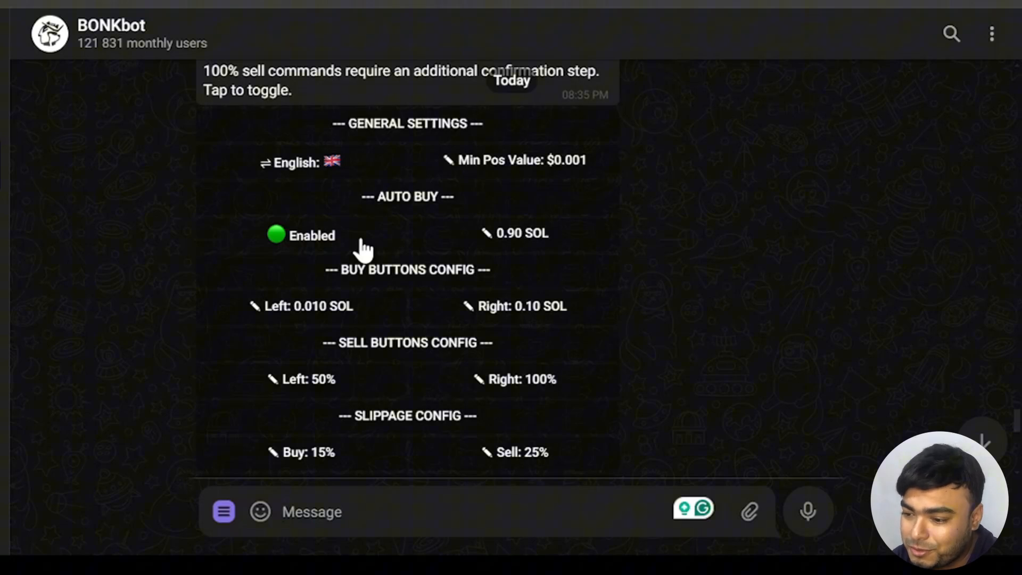
- Switch Auto Buy back to disabled, keeping its 0.90 SOL amount
click(304, 235)
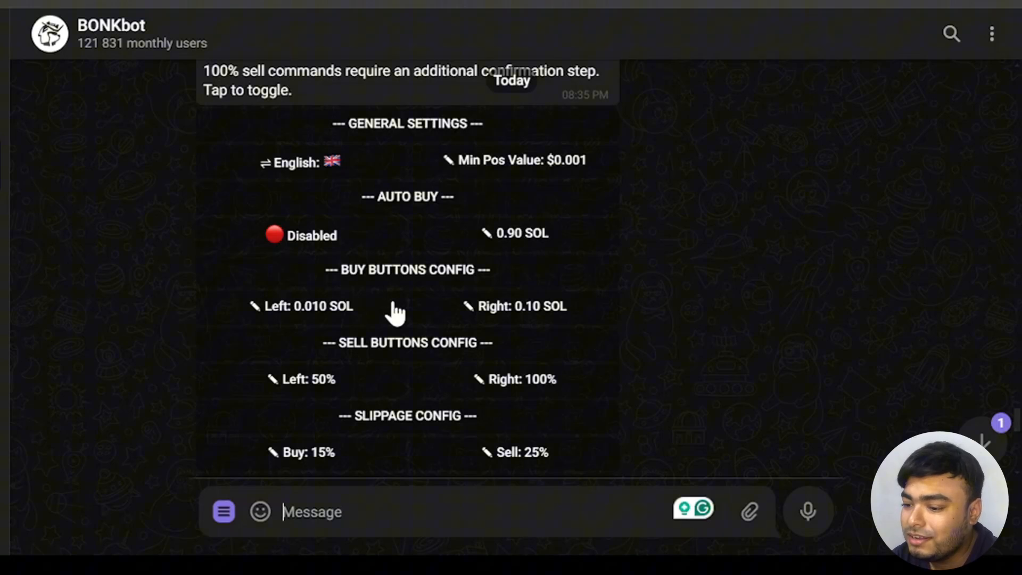
mouse_move(515, 329)
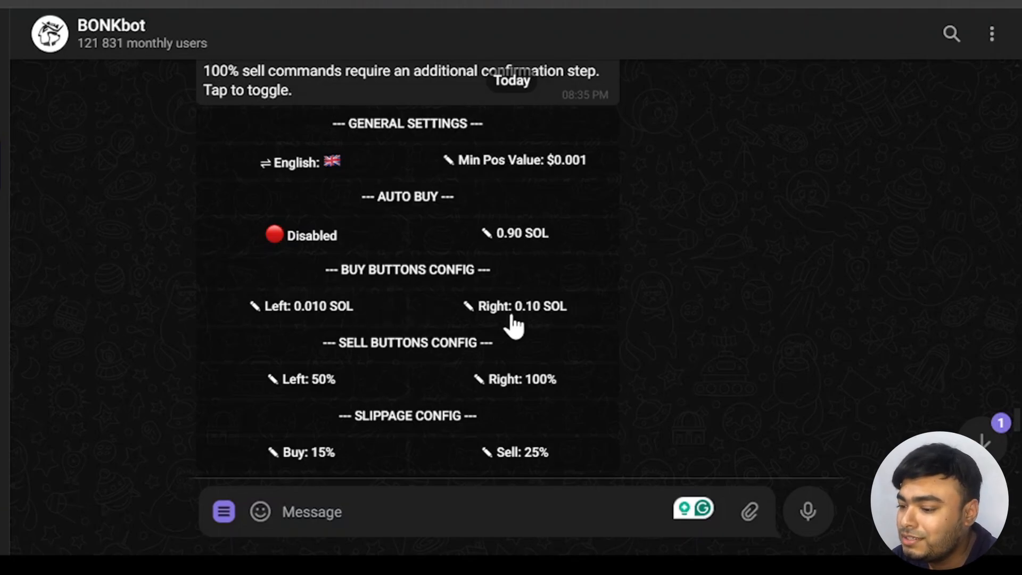
mouse_move(597, 316)
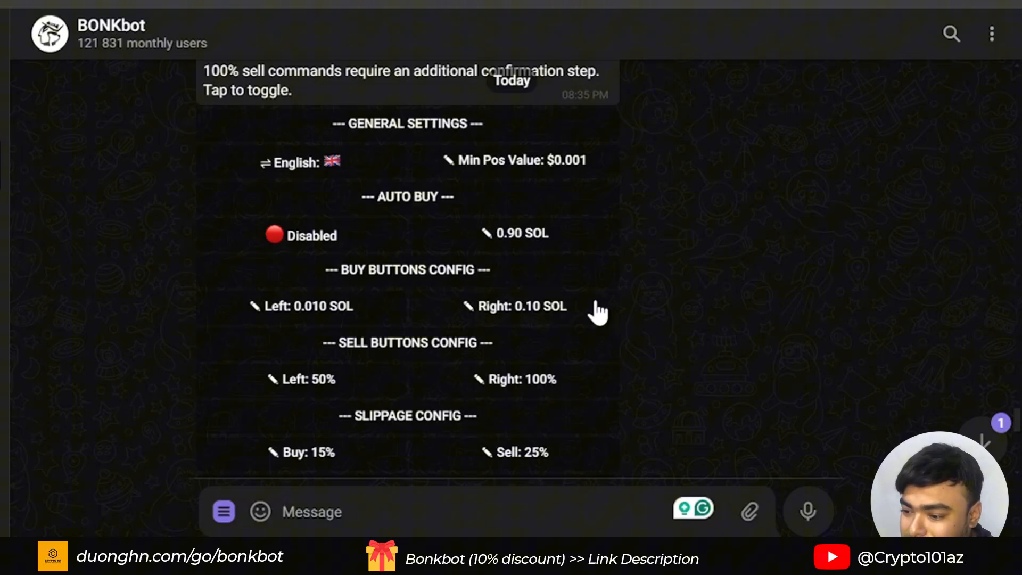
mouse_move(473, 325)
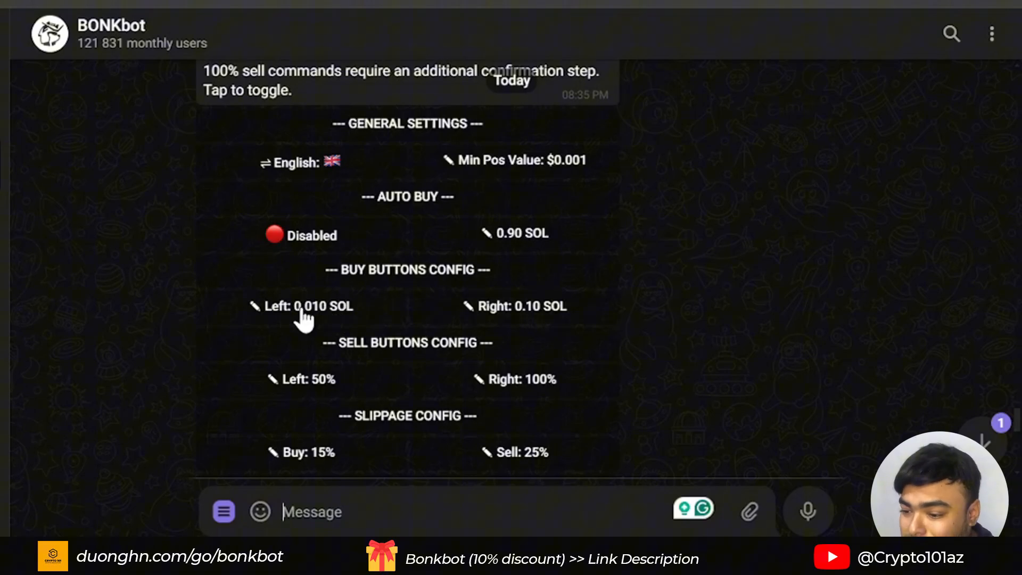
mouse_move(515, 328)
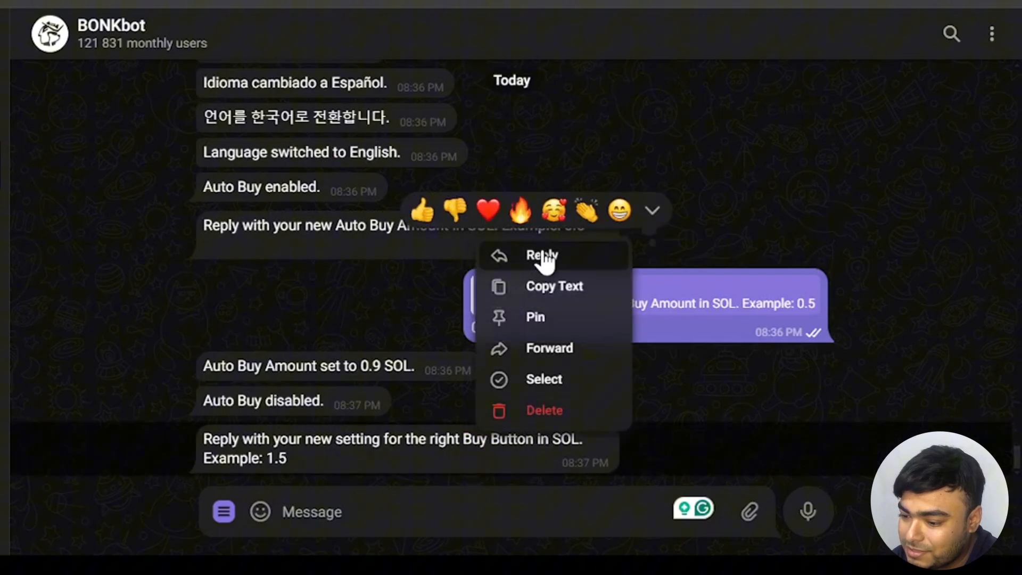
- Answer the right buy button prompt and review the panel showing Left 50% and Right 99% sell buttons
click(540, 255)
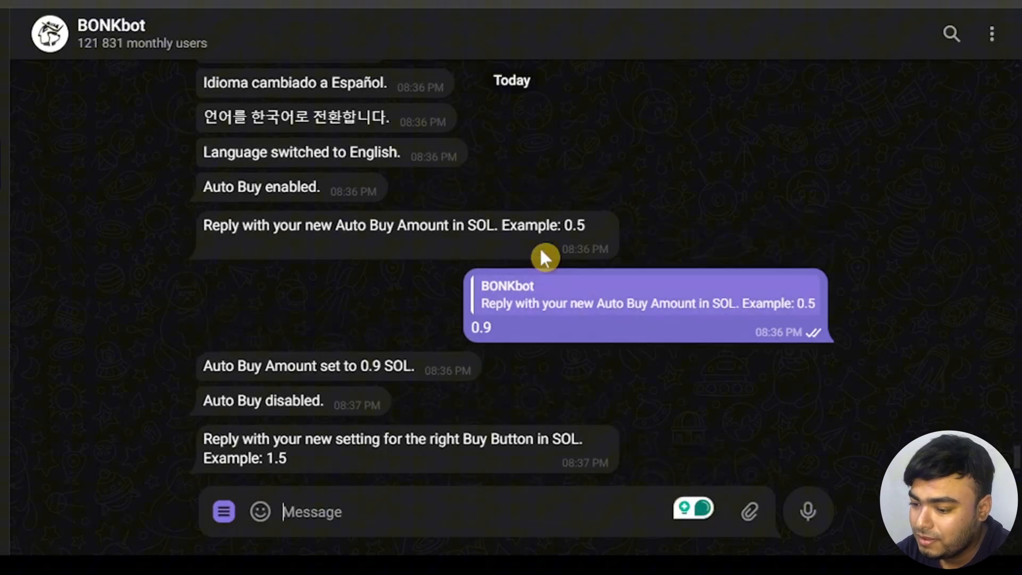
scroll(down, 3)
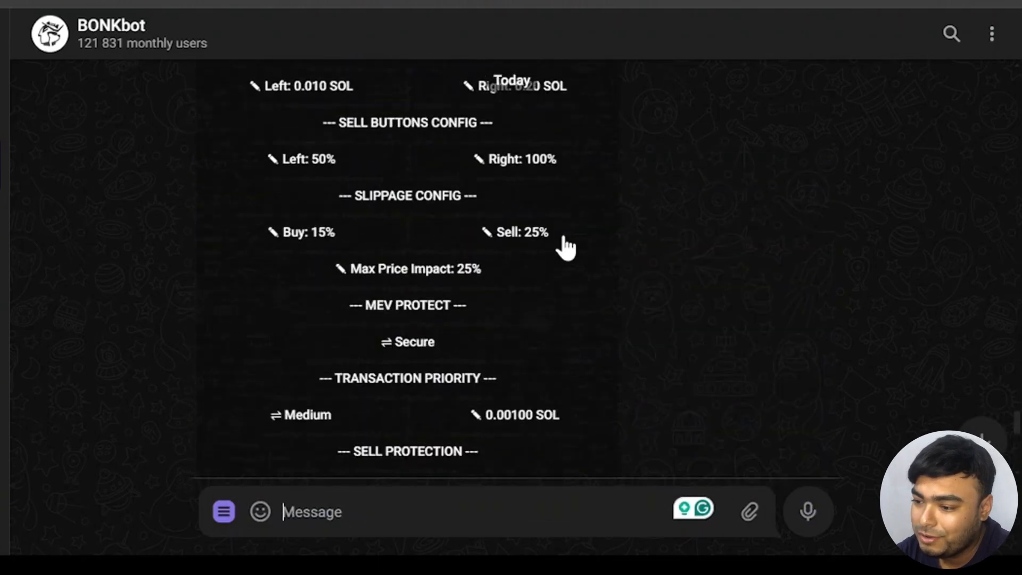
scroll(up, 3)
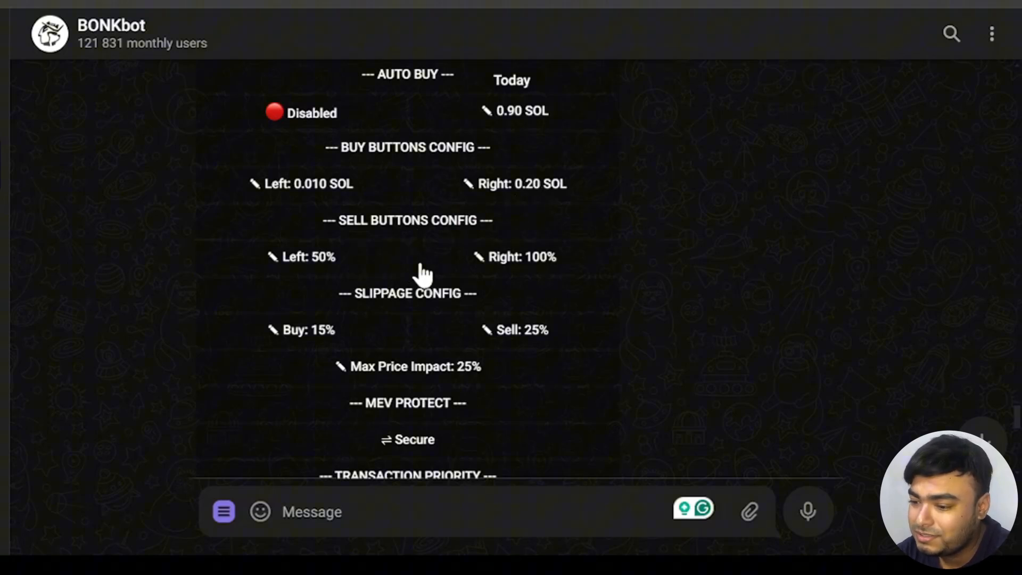
mouse_move(476, 280)
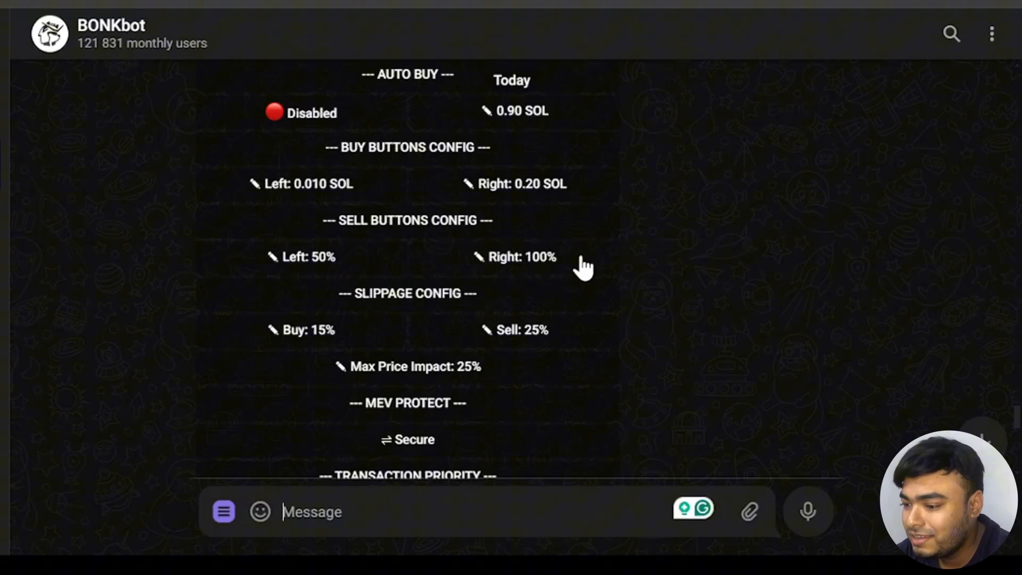
mouse_move(500, 275)
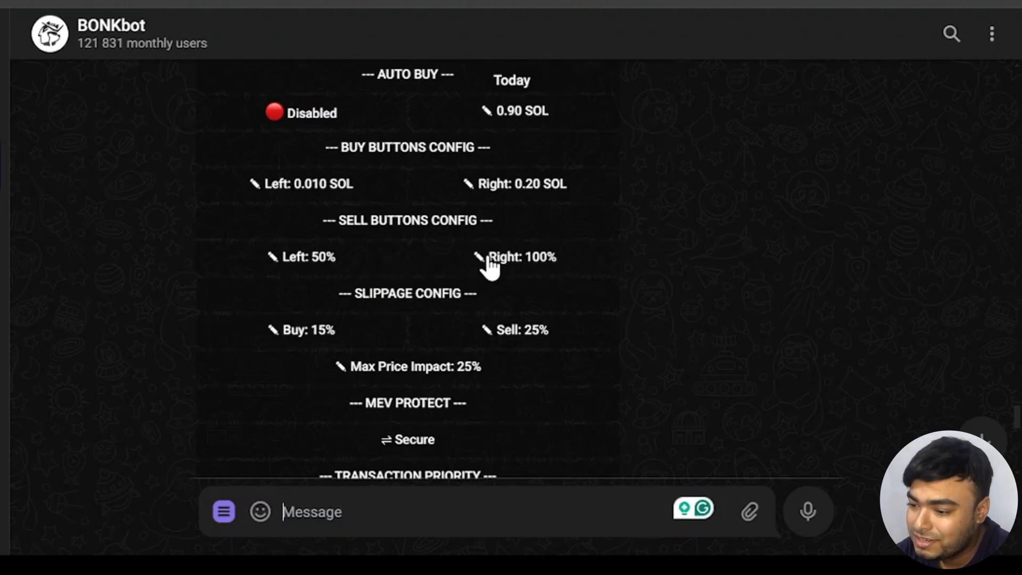
mouse_move(553, 272)
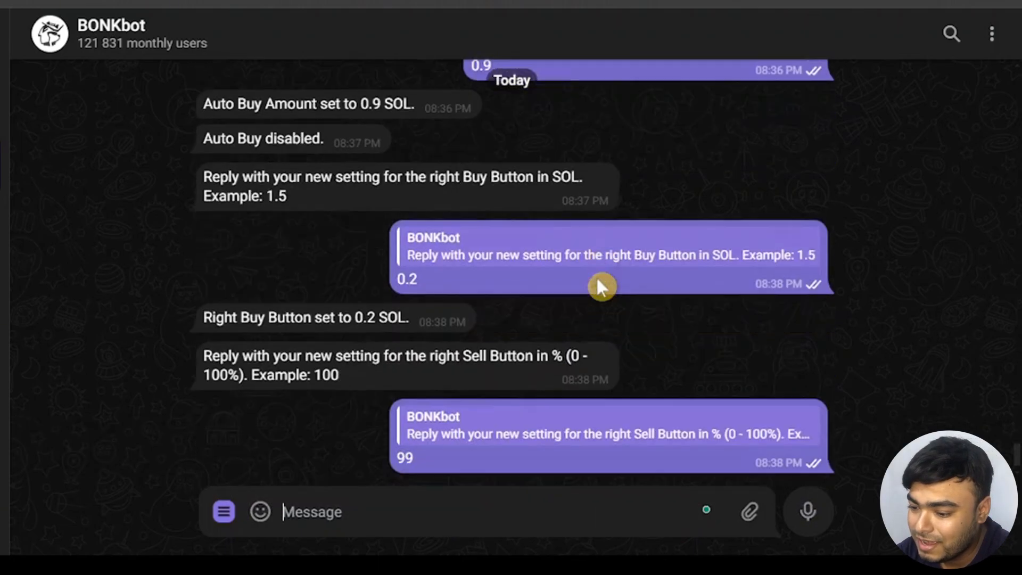
scroll(down, 3)
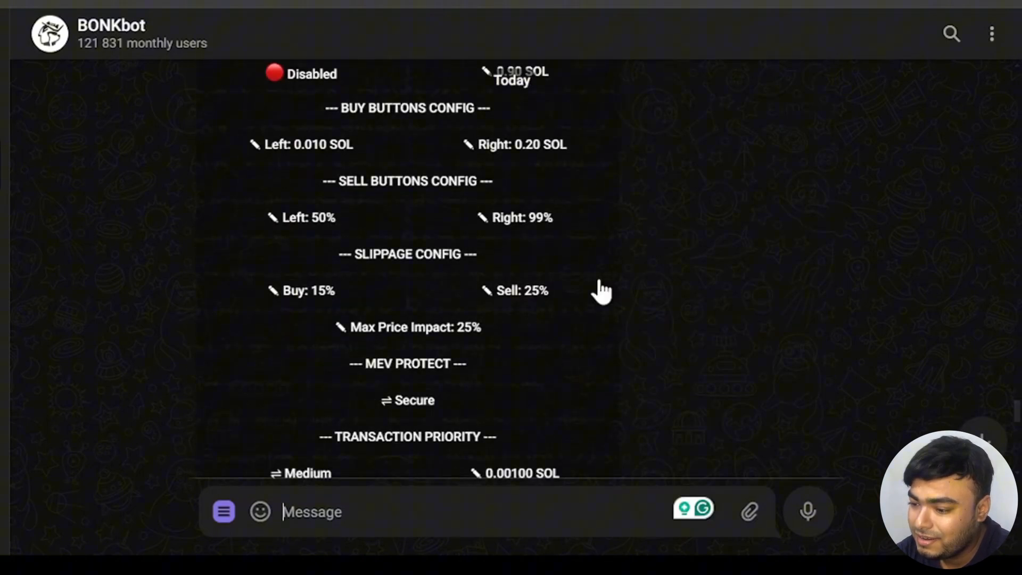
mouse_move(581, 224)
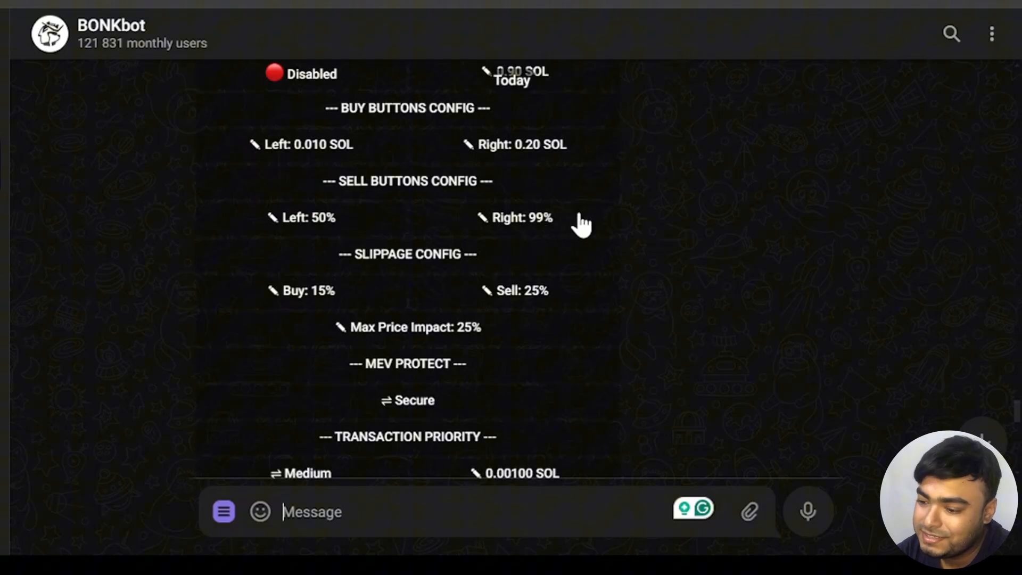
mouse_move(496, 271)
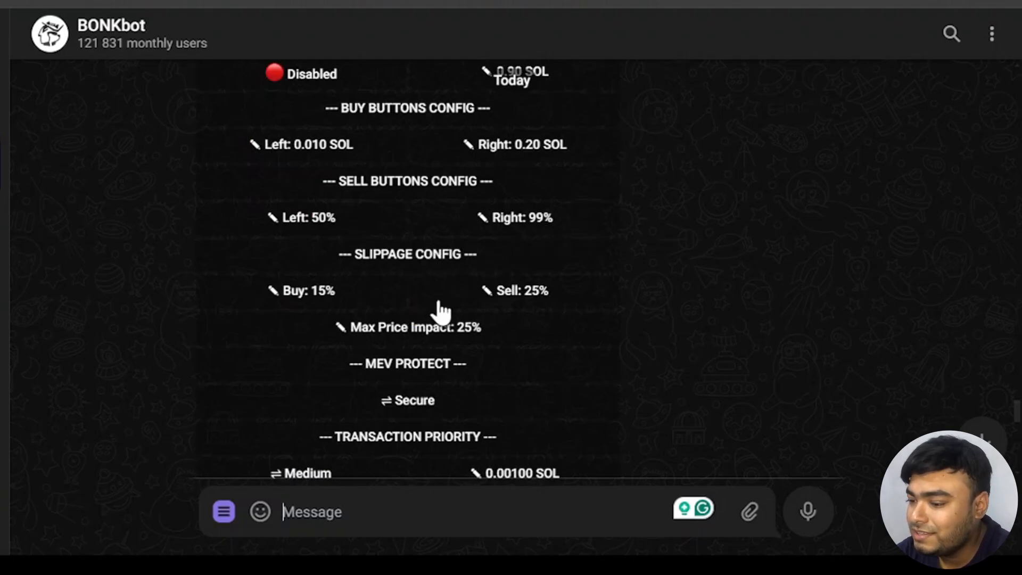
mouse_move(496, 311)
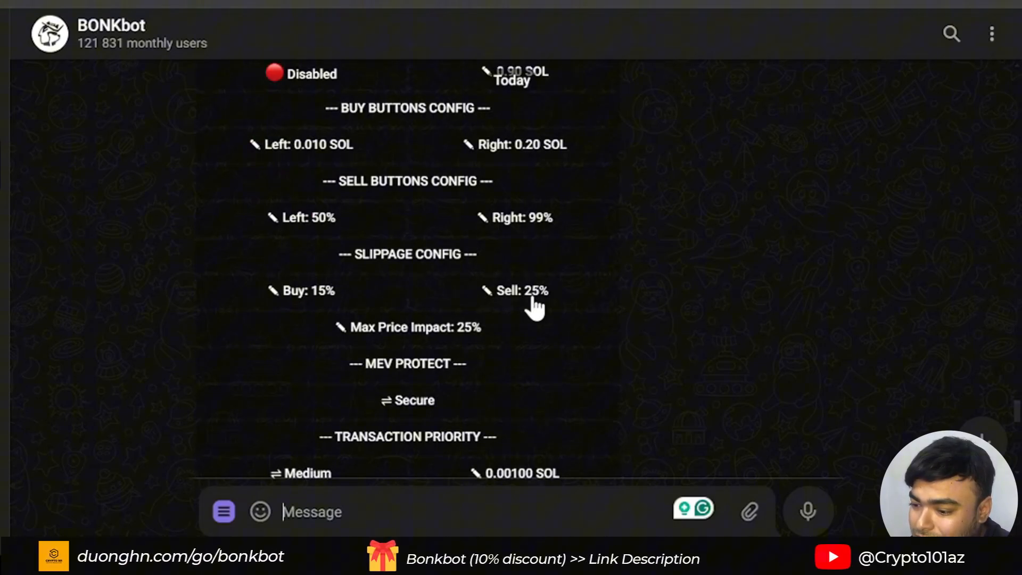
- Change sell slippage from 25% to 20% via the bot's prompt
click(522, 290)
text(29)
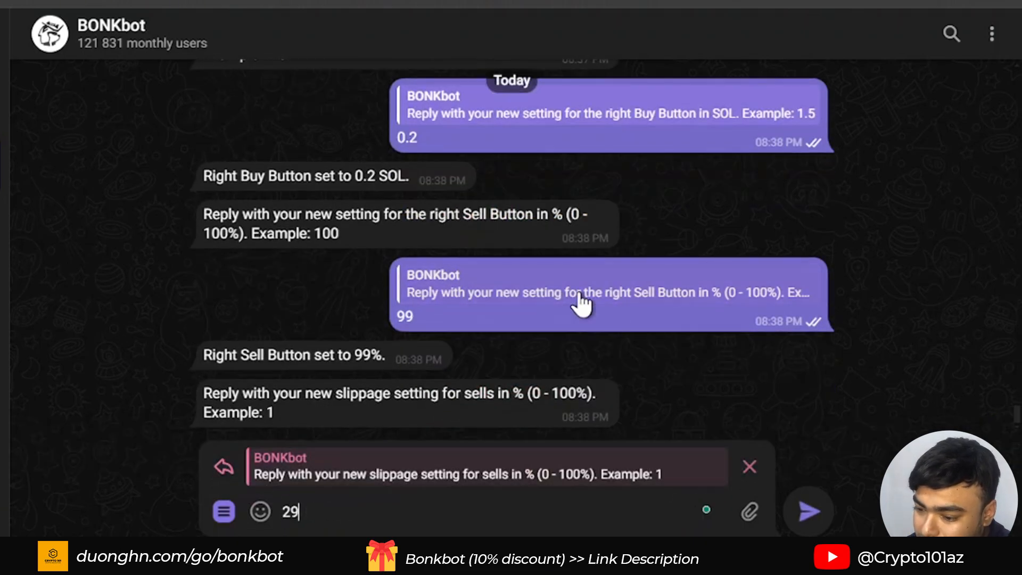
click(808, 511)
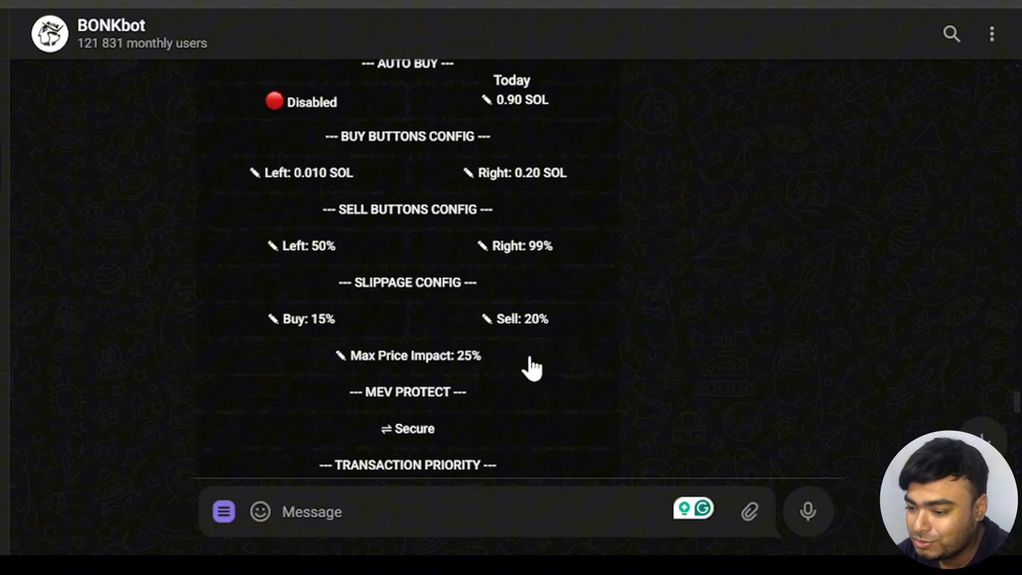
scroll(down, 3)
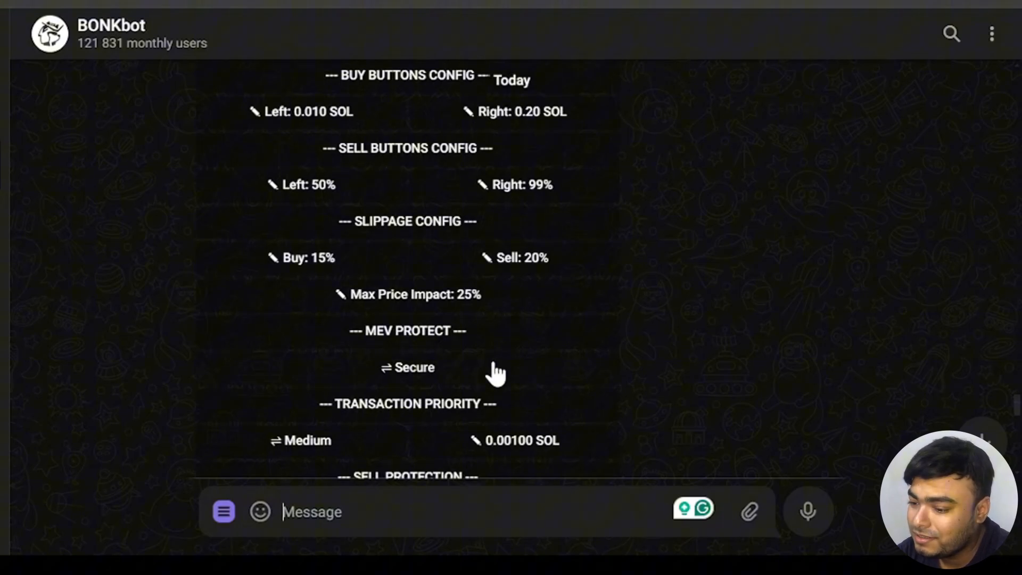
click(405, 367)
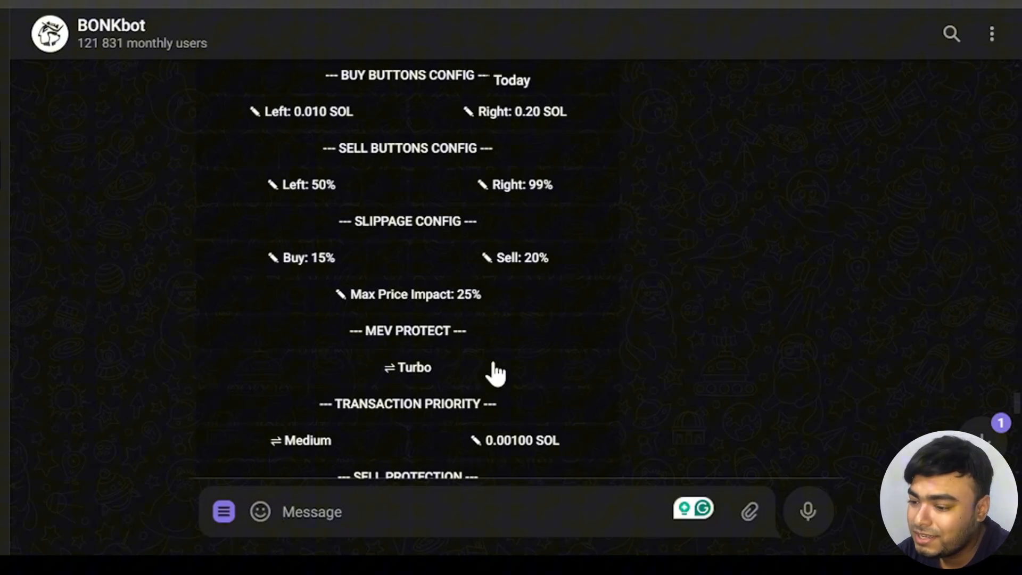
click(407, 367)
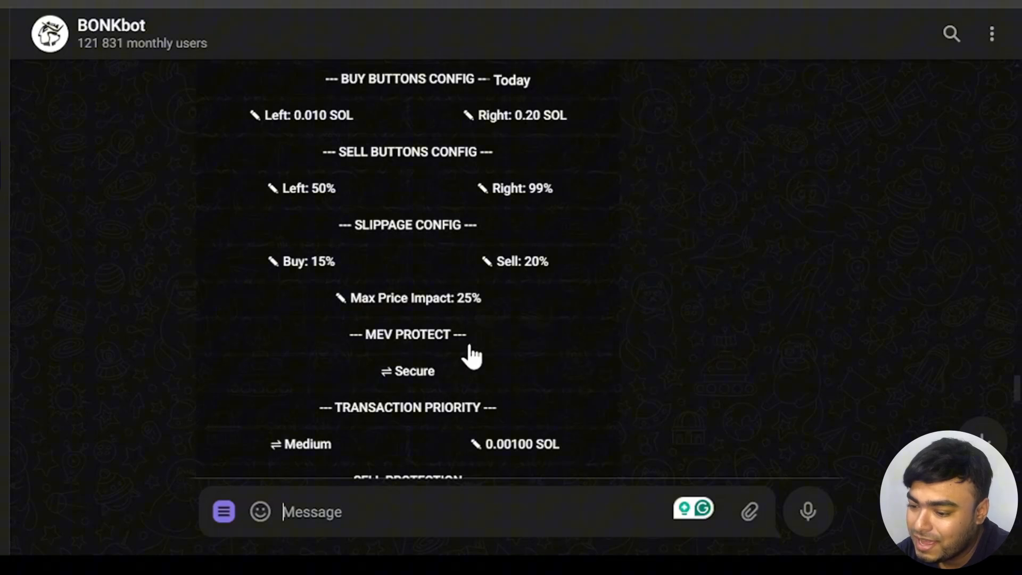
scroll(down, 3)
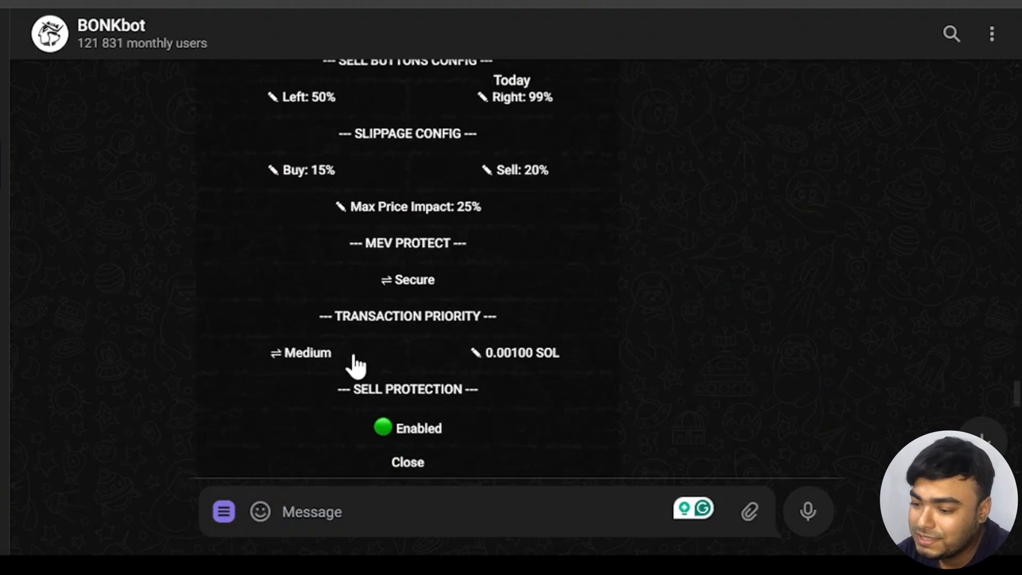
click(300, 352)
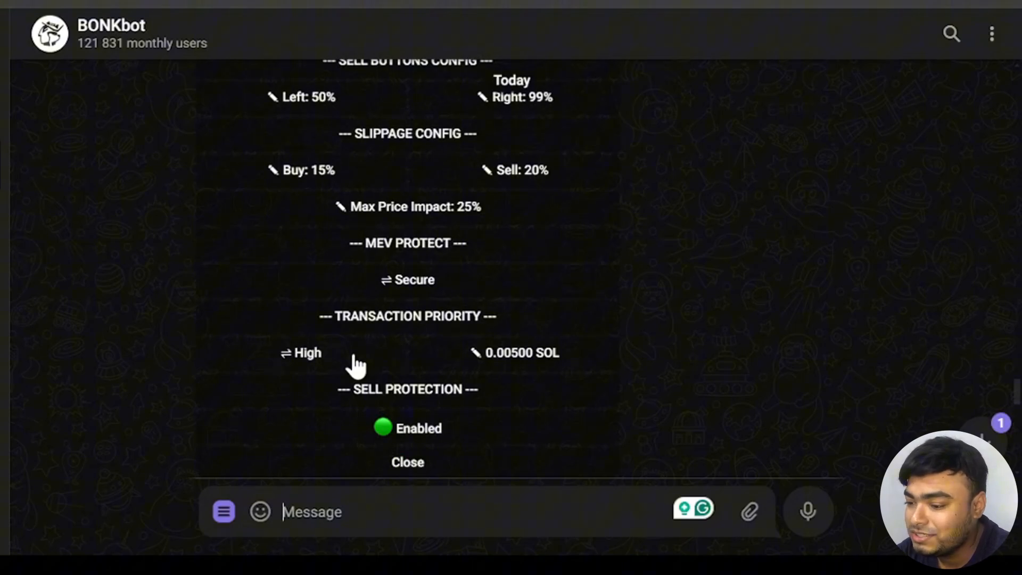
mouse_move(459, 361)
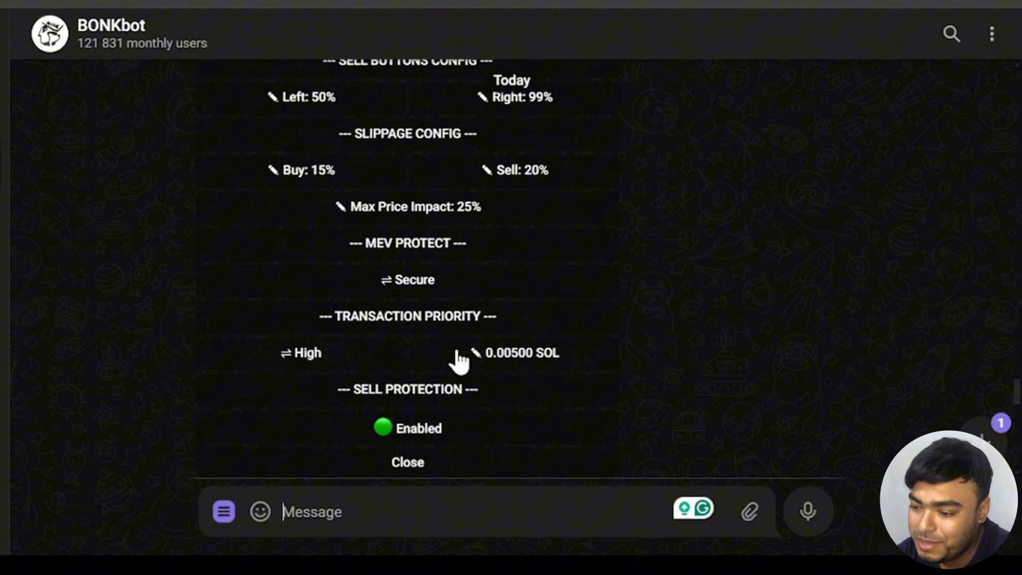
click(299, 352)
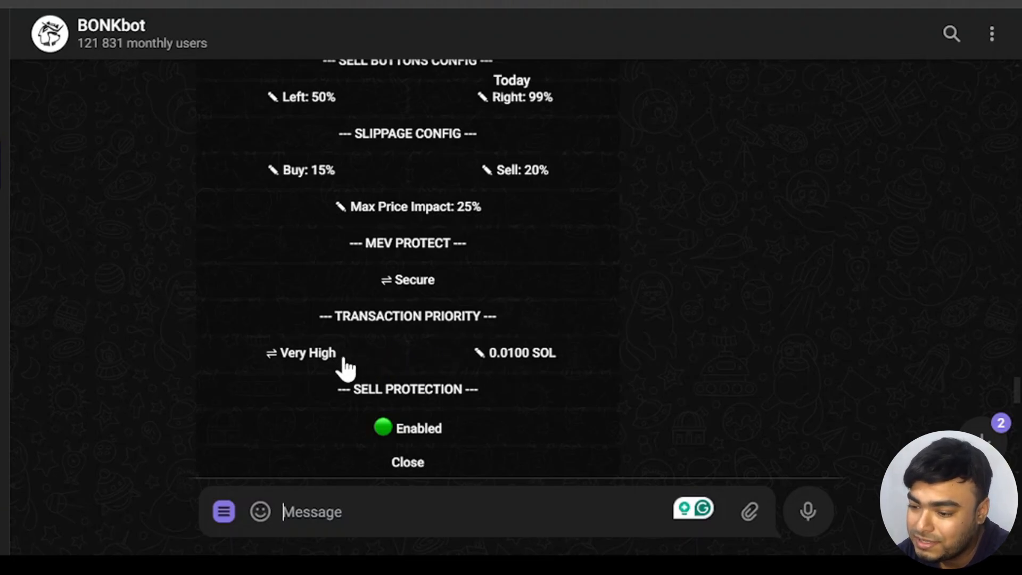
click(300, 352)
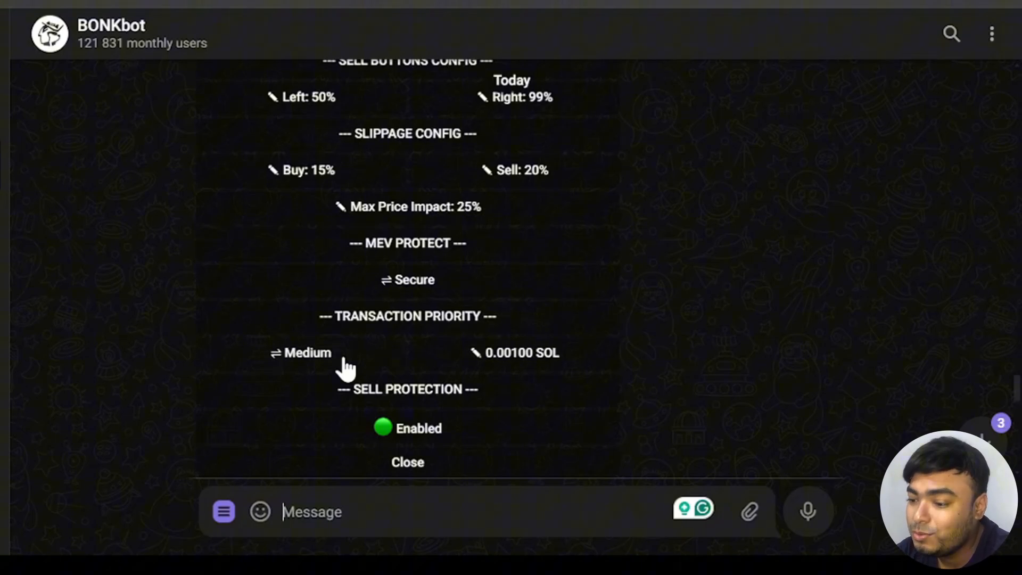
mouse_move(550, 361)
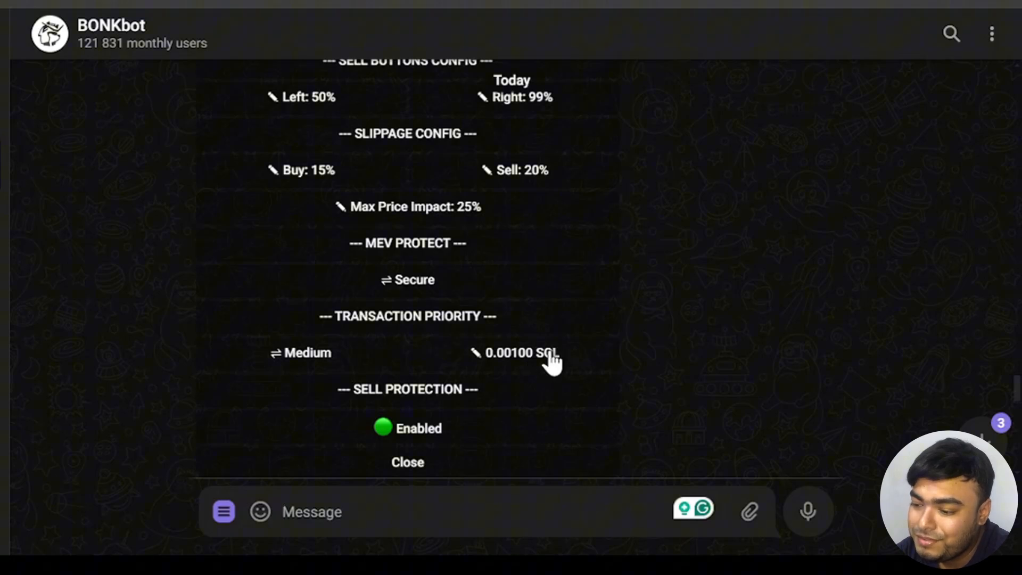
mouse_move(604, 360)
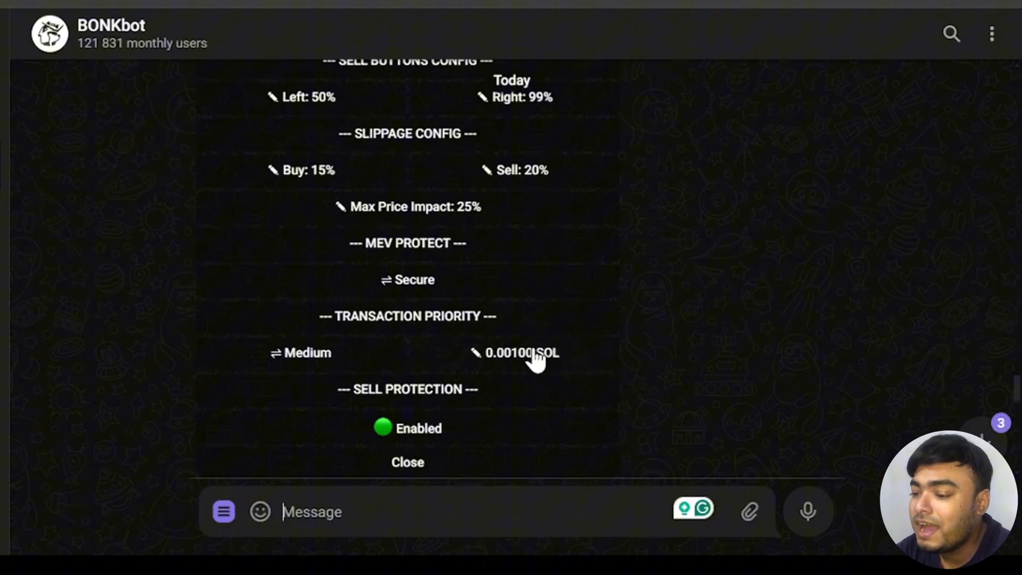
mouse_move(579, 361)
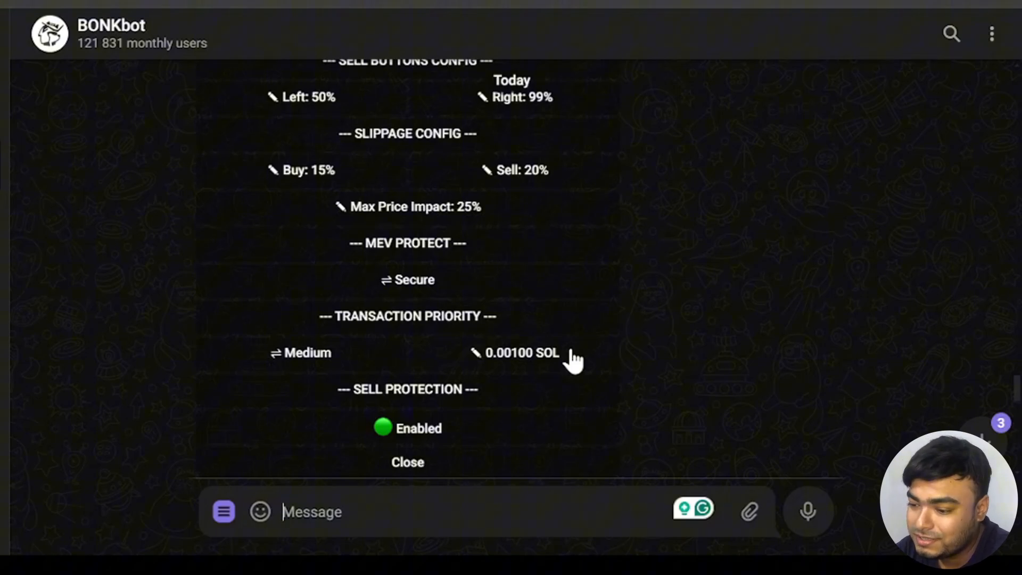
mouse_move(558, 364)
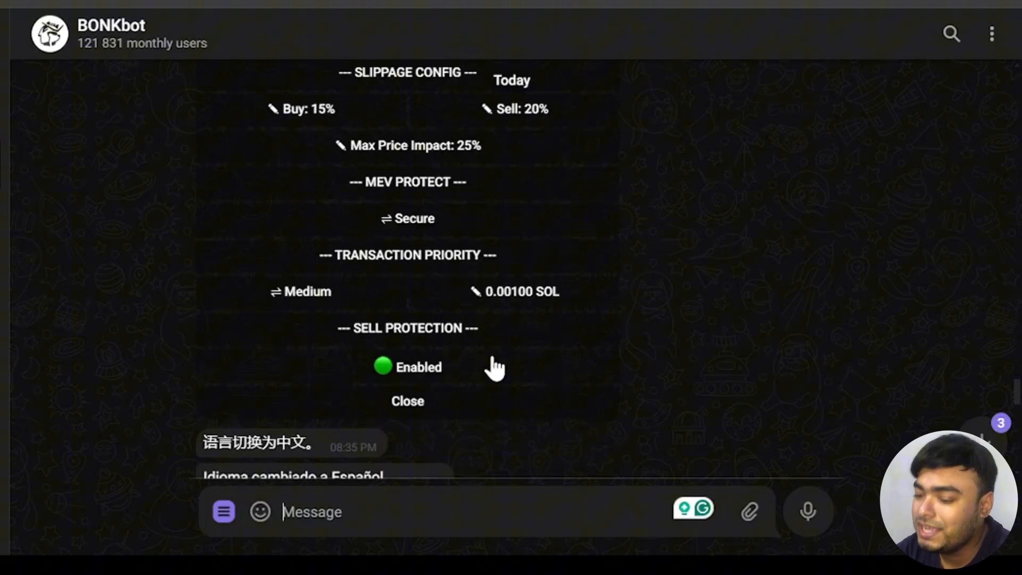
mouse_move(504, 373)
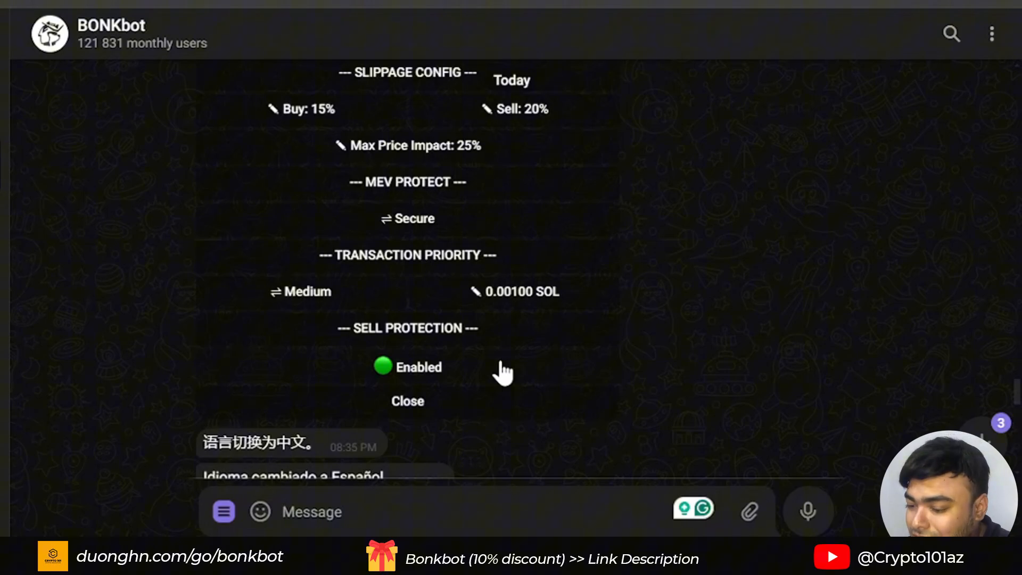
- Toggle SELL PROTECTION from Enabled to Disabled
click(409, 367)
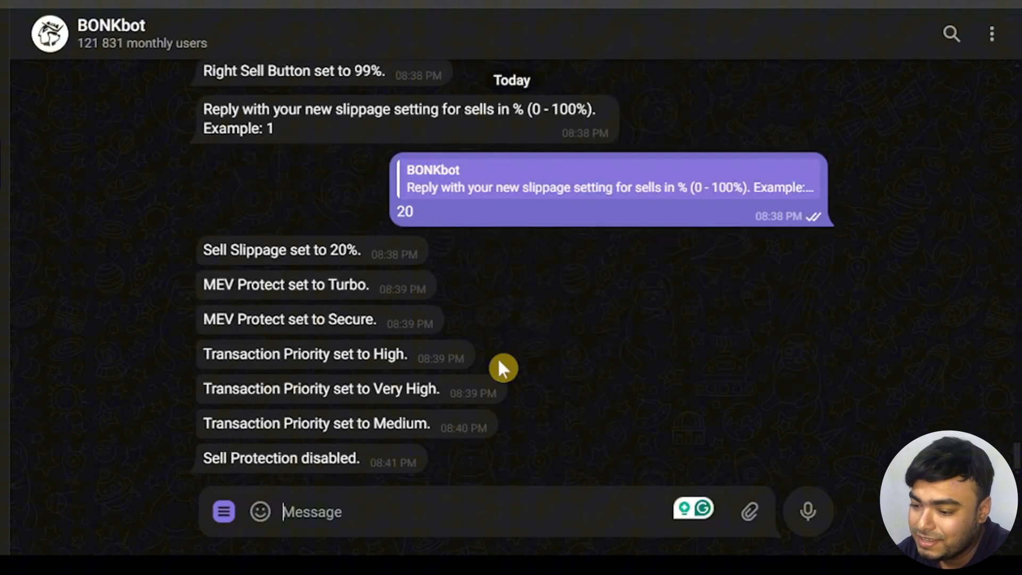
mouse_move(389, 432)
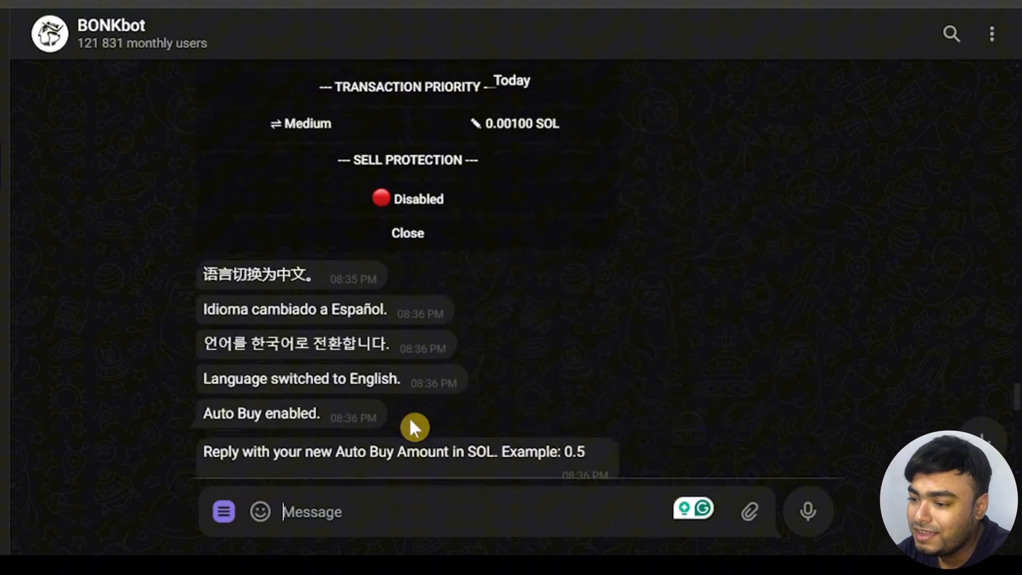
- Toggle SELL PROTECTION back to Enabled and review the full settings panel
scroll(up, 3)
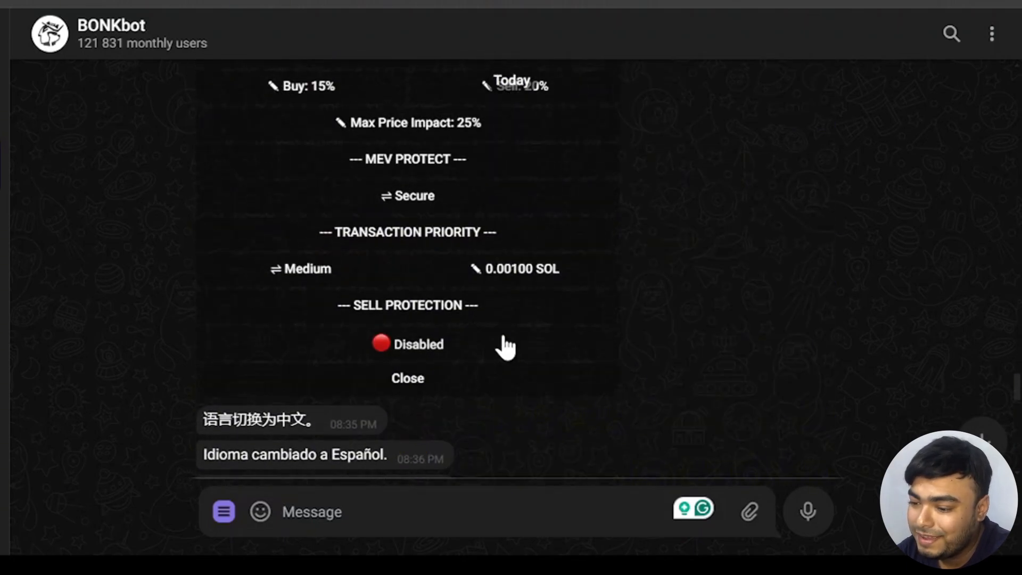
click(408, 344)
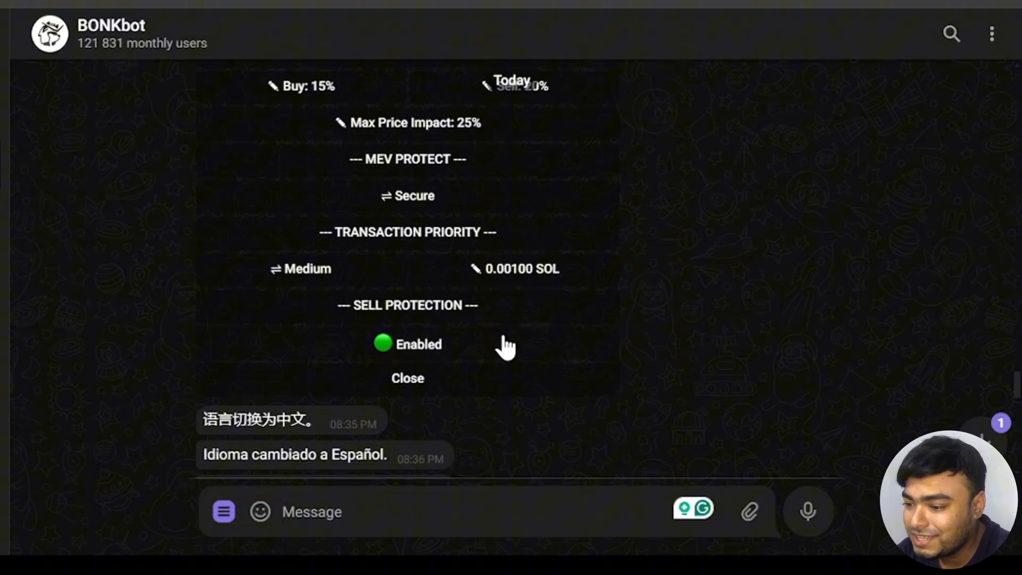
scroll(up, 3)
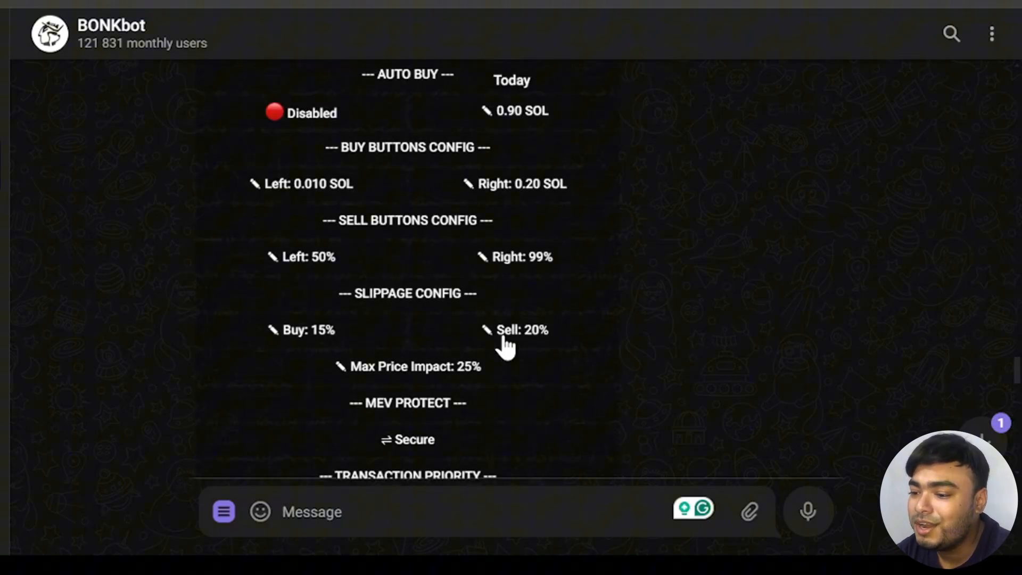